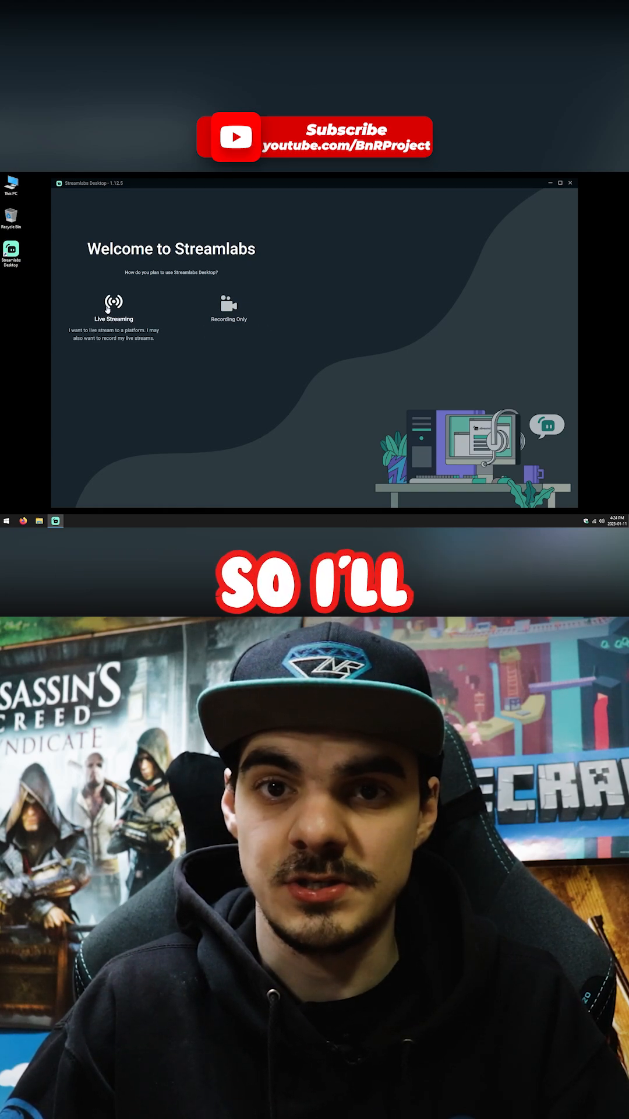
- Choose Live Streaming as the intended use on the welcome screen
{"action": "left_click", "coordinate": [113, 320]}
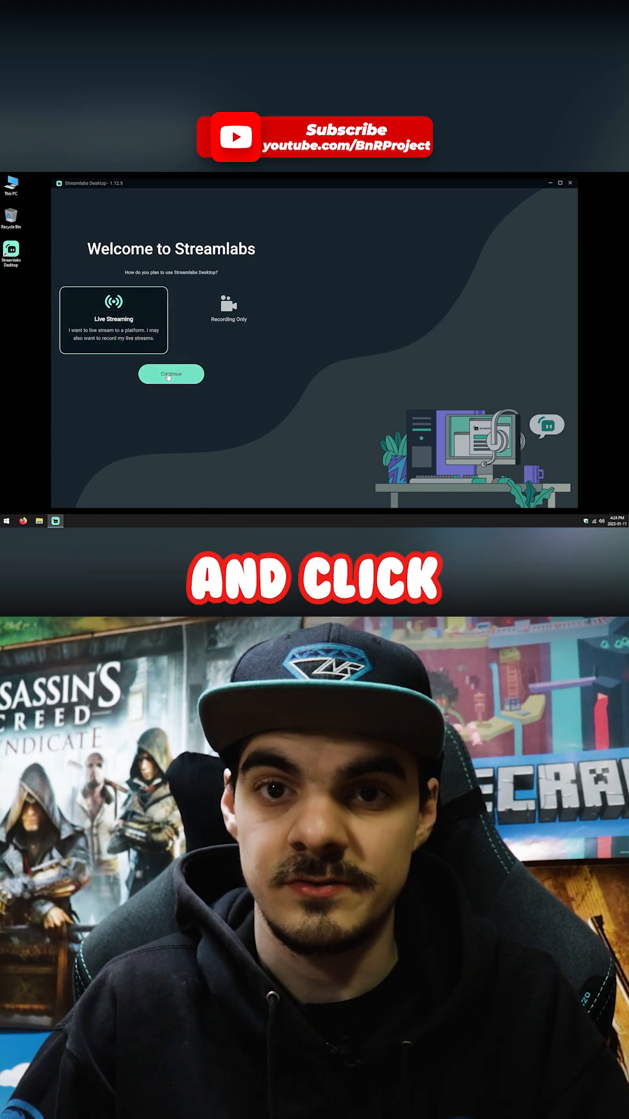
- Continue past the welcome step and move through the platform connect screen
{"action": "left_click", "coordinate": [170, 373]}
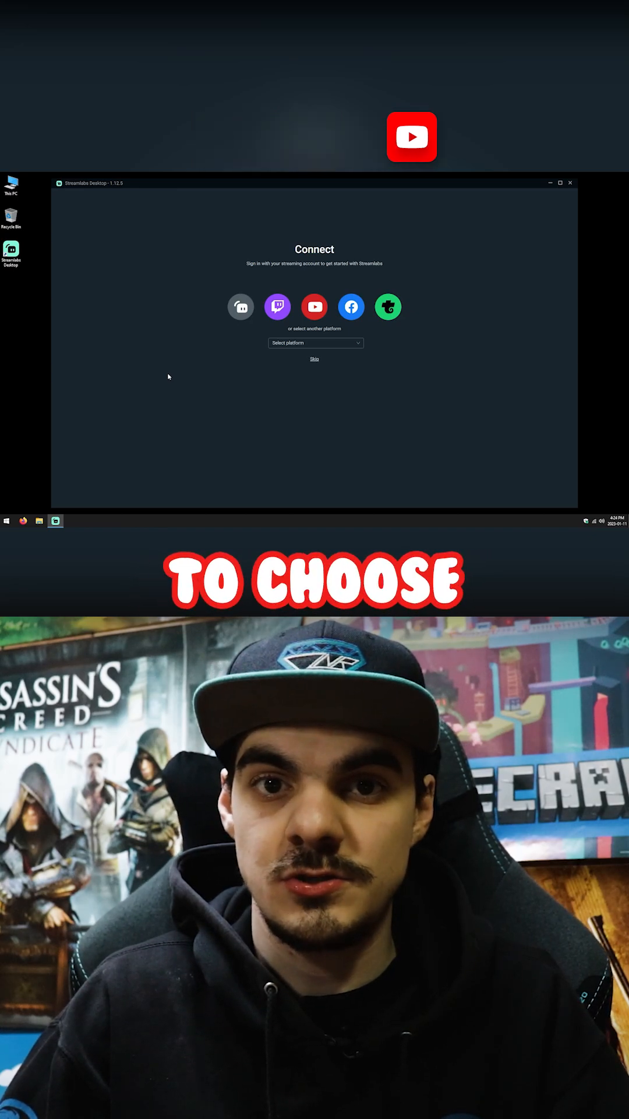
{"action": "left_click", "coordinate": [278, 306]}
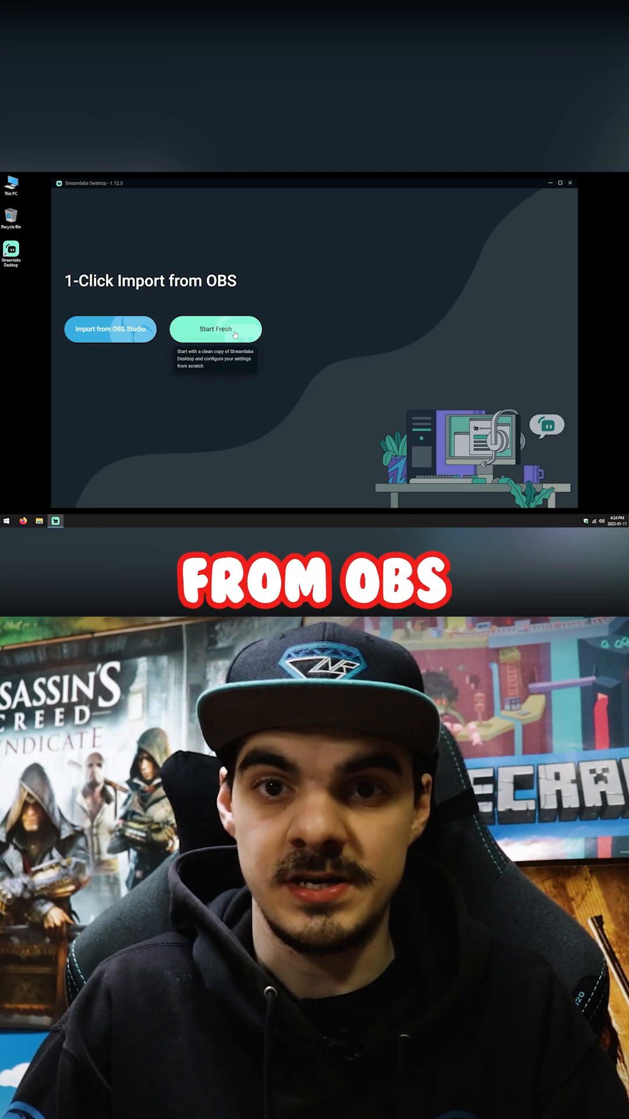
- Start fresh instead of importing settings from OBS
{"action": "left_click", "coordinate": [216, 329]}
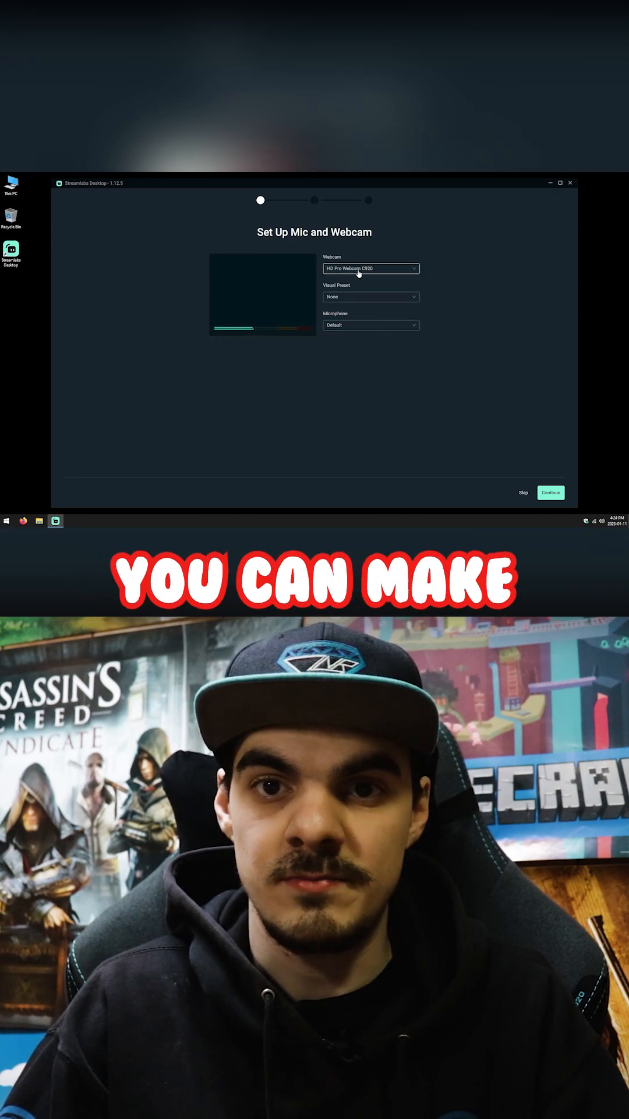
- Set the microphone to the webcam's built-in mic, continue, and skip optimization to reach plan selection
{"action": "left_click", "coordinate": [371, 296]}
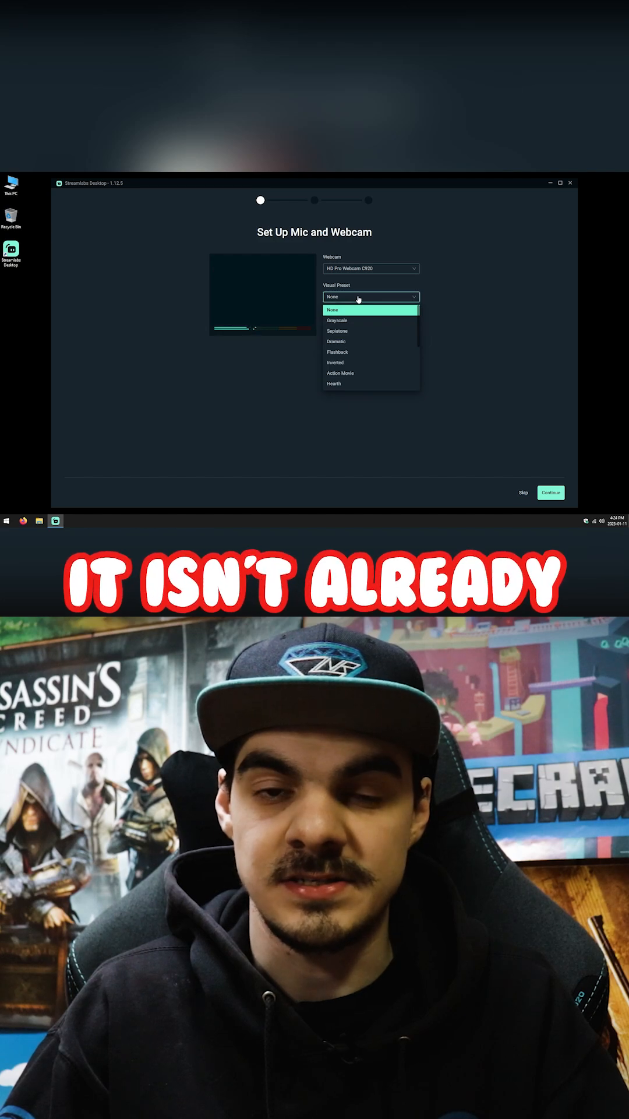
{"action": "left_click", "coordinate": [370, 325]}
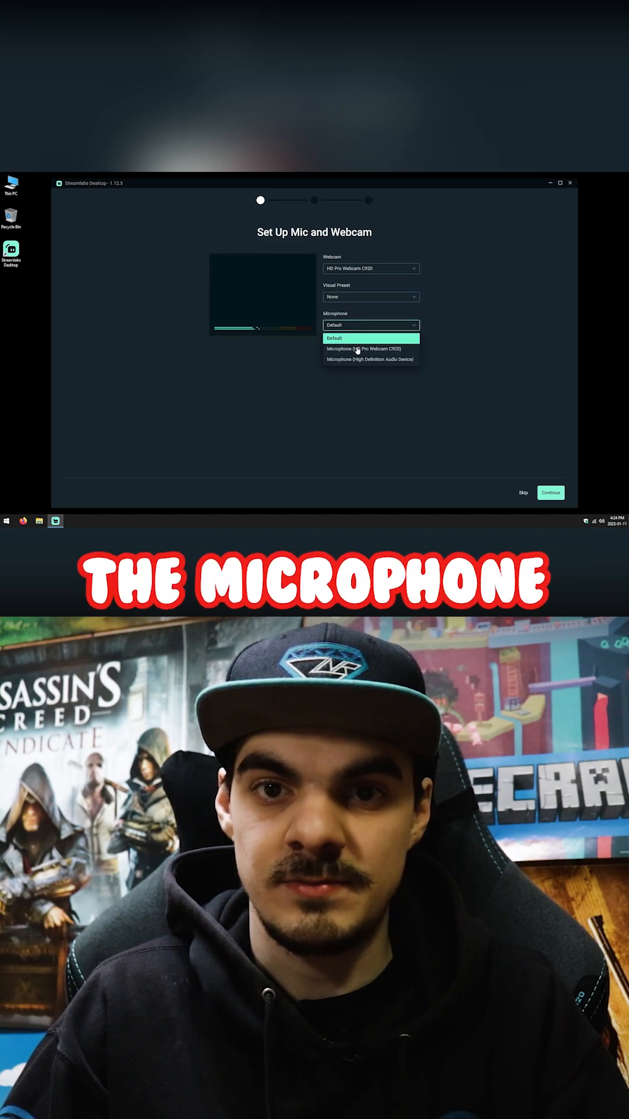
{"action": "left_click", "coordinate": [371, 348]}
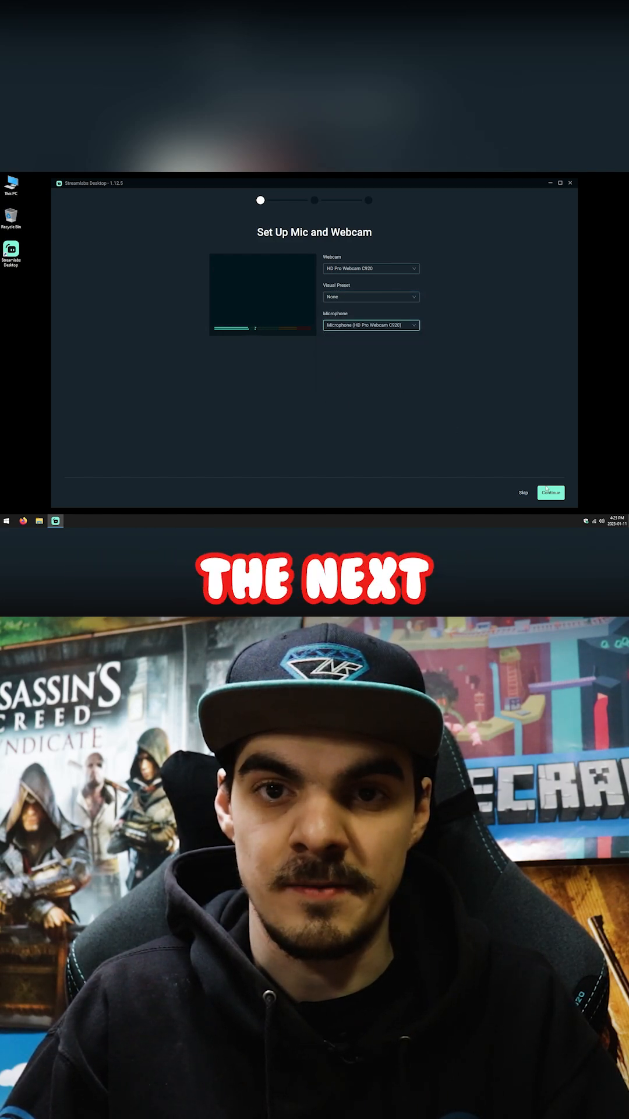
{"action": "left_click", "coordinate": [550, 492]}
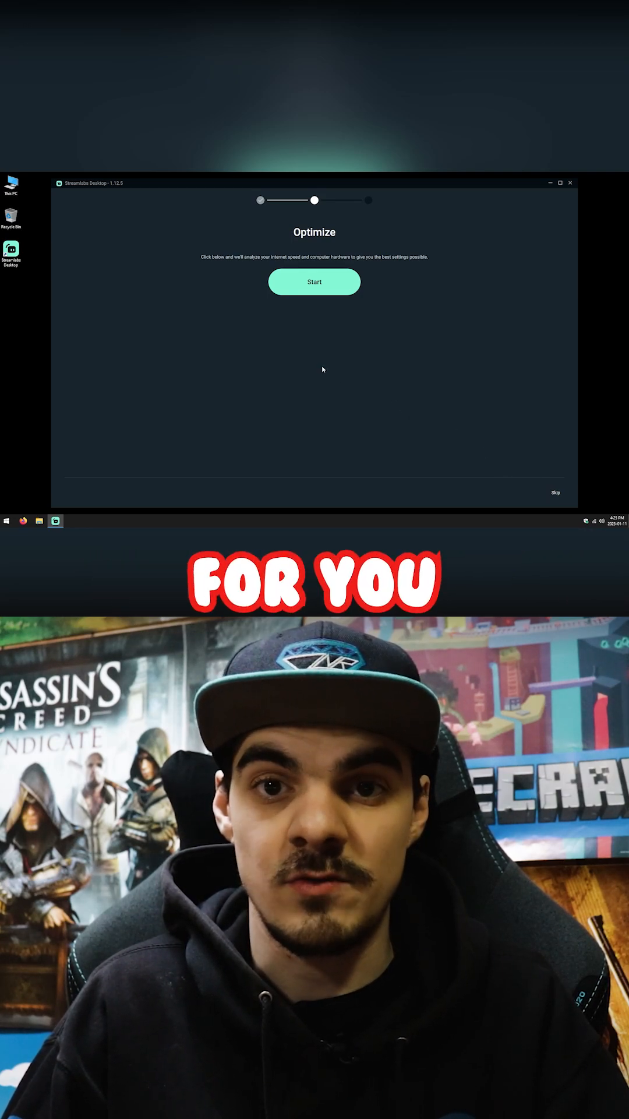
{"action": "left_click", "coordinate": [313, 281]}
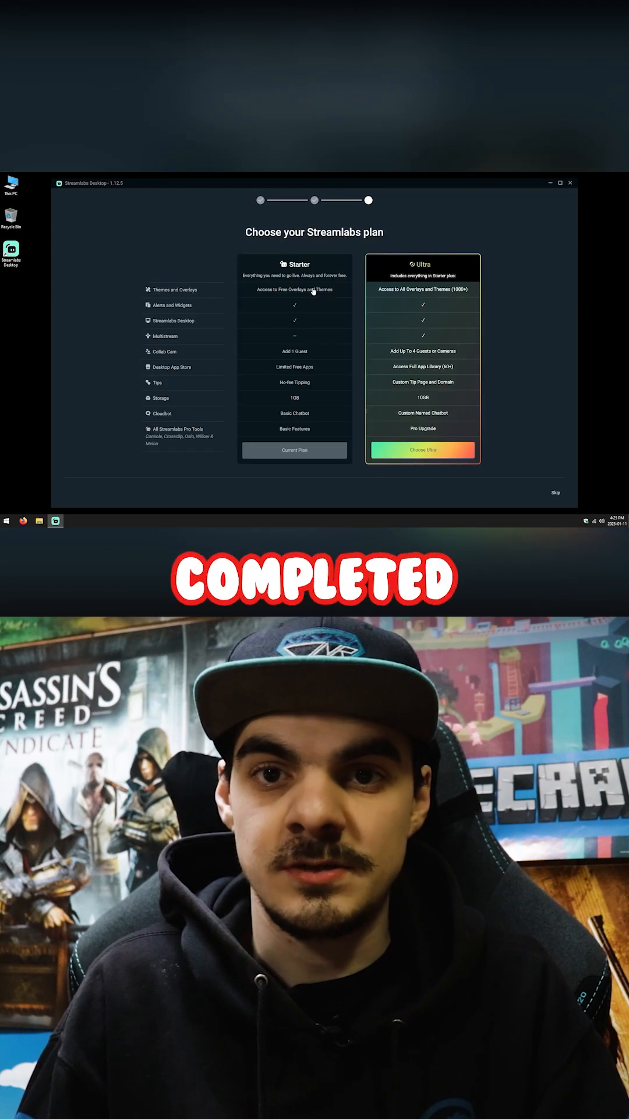